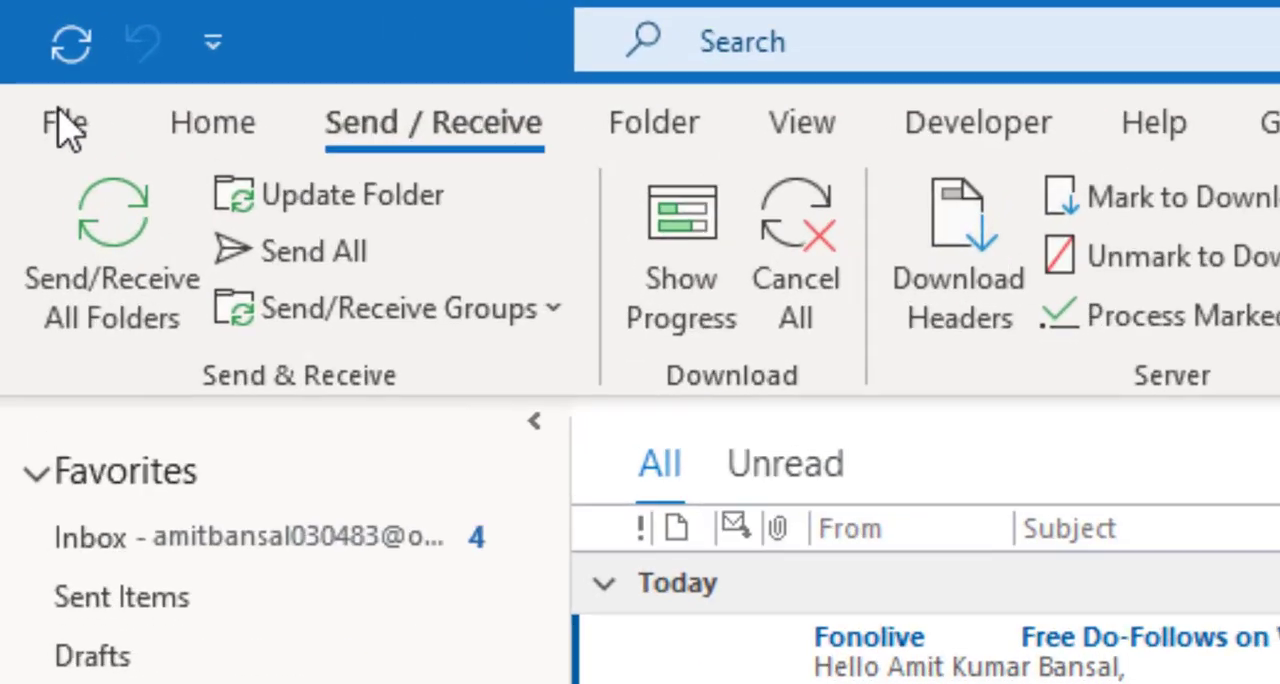
# Open Account Settings from the File menu's Info page
pyautogui.click(63, 121)
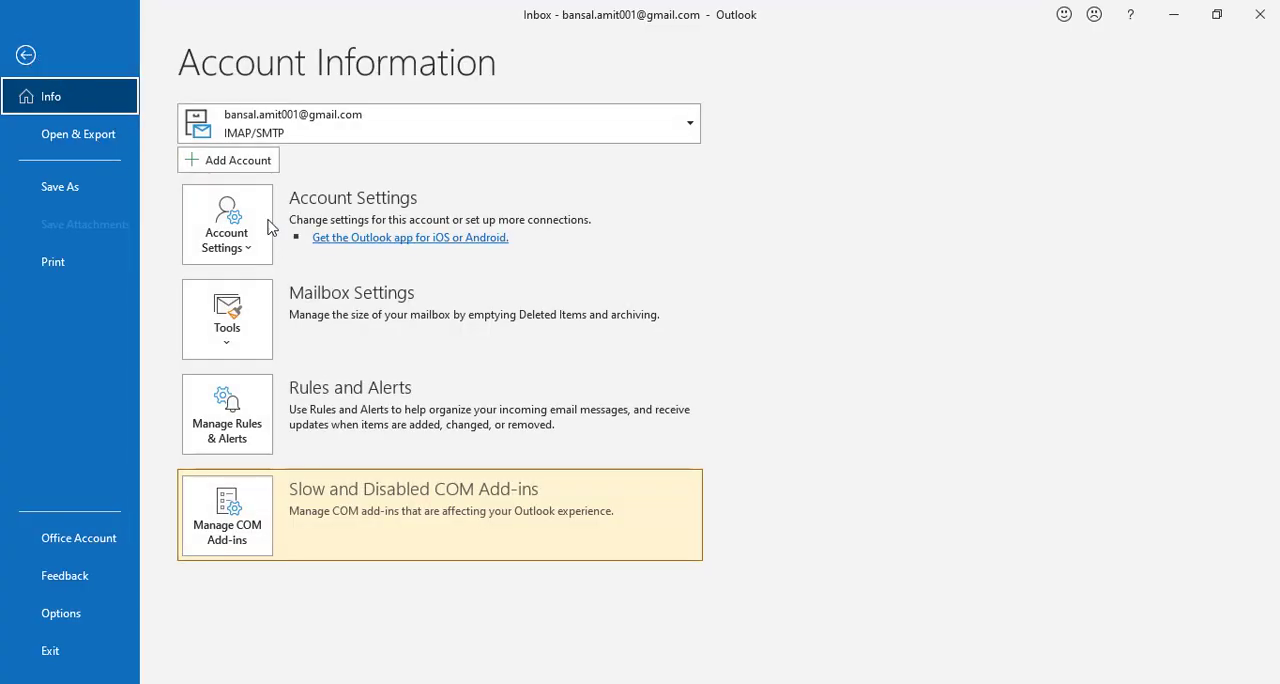
pyautogui.click(226, 223)
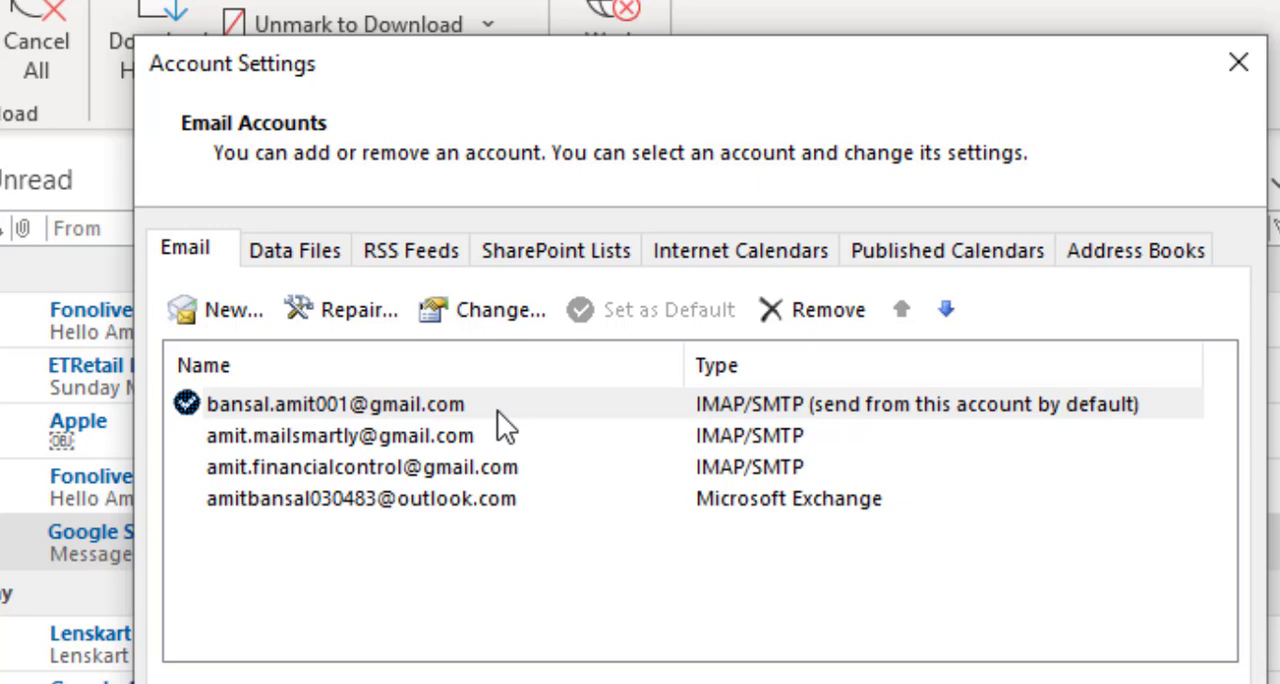
pyautogui.moveTo(516, 578)
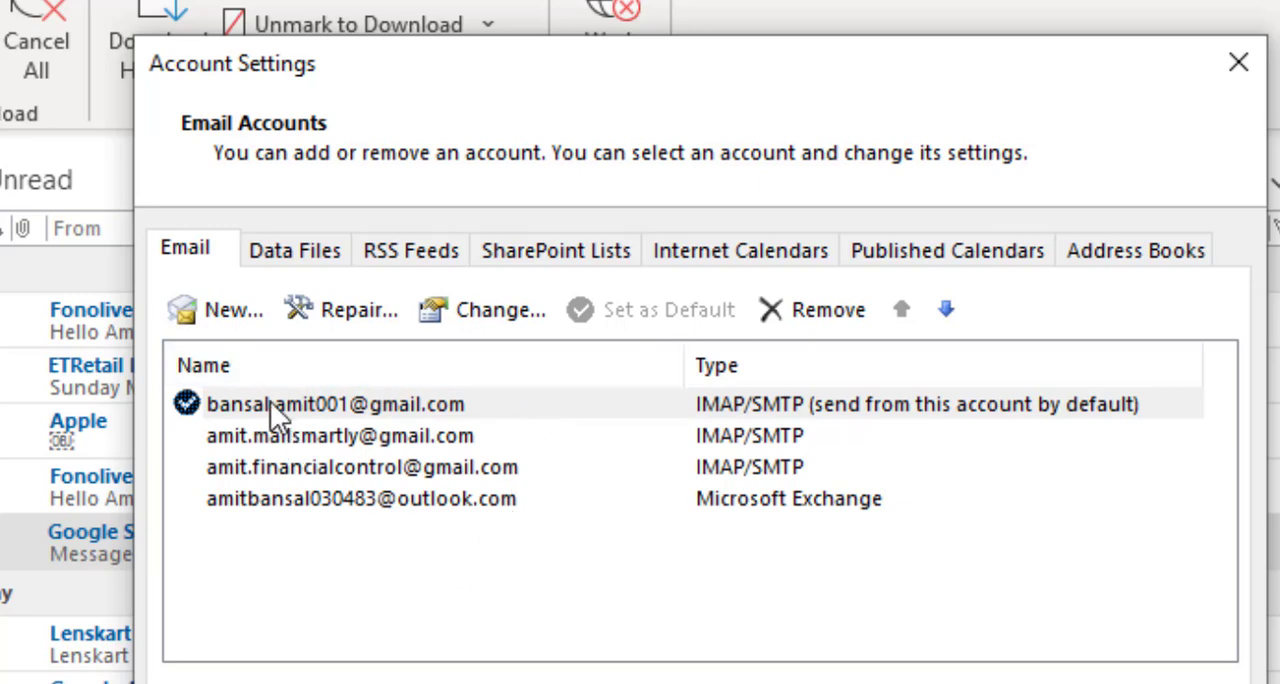
# Select the default Gmail IMAP account in the Email accounts list
pyautogui.click(334, 404)
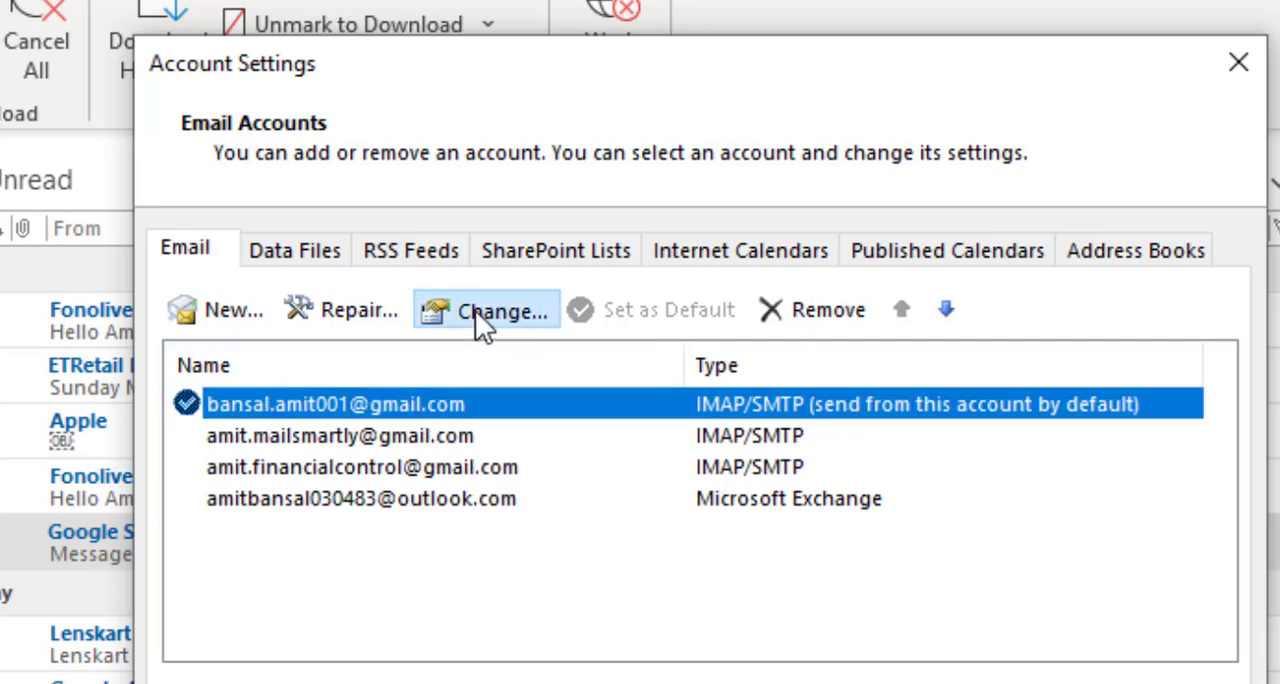
# Open the Gmail account's settings and set 'Your name' to 'Amit B'
pyautogui.click(503, 310)
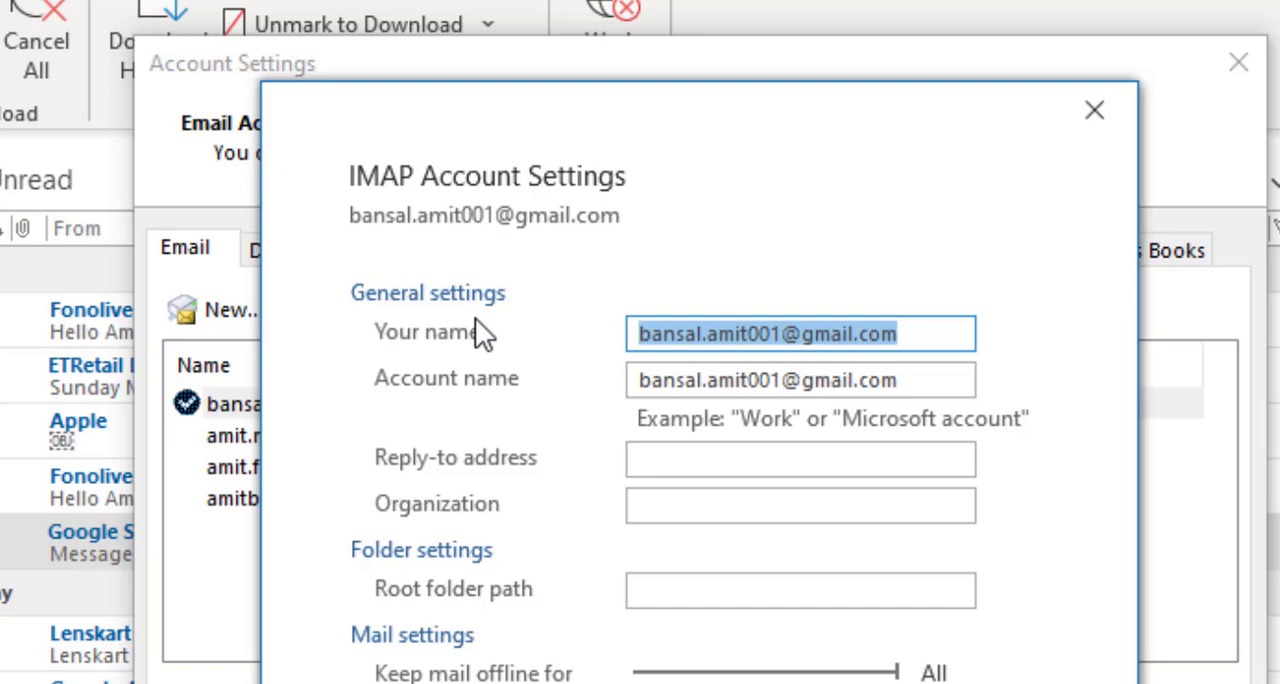
pyautogui.moveTo(478, 348)
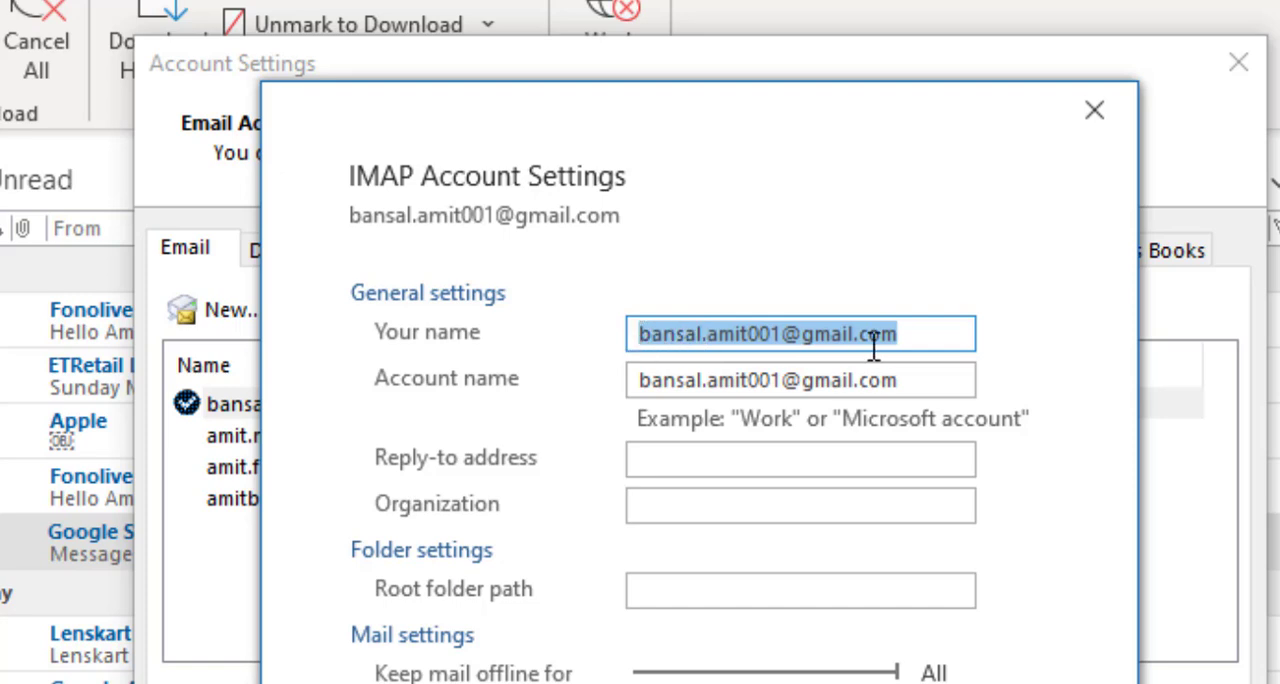
pyautogui.moveTo(920, 334)
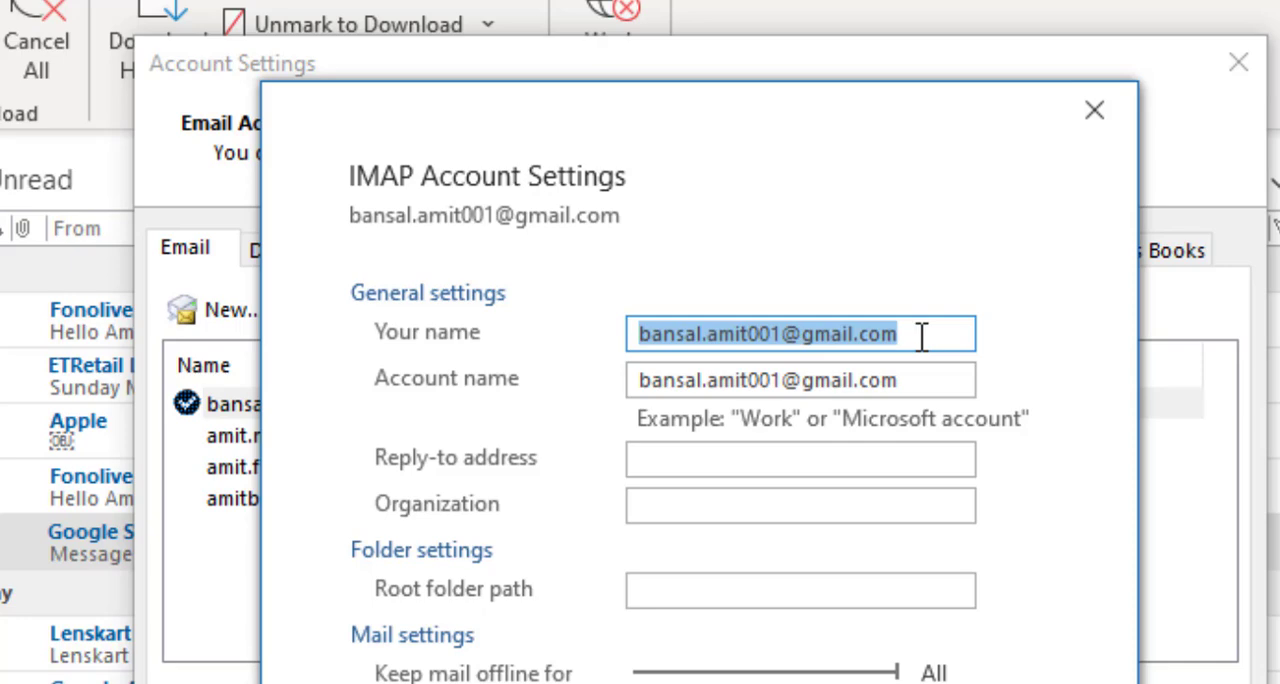
pyautogui.write('Amit B')
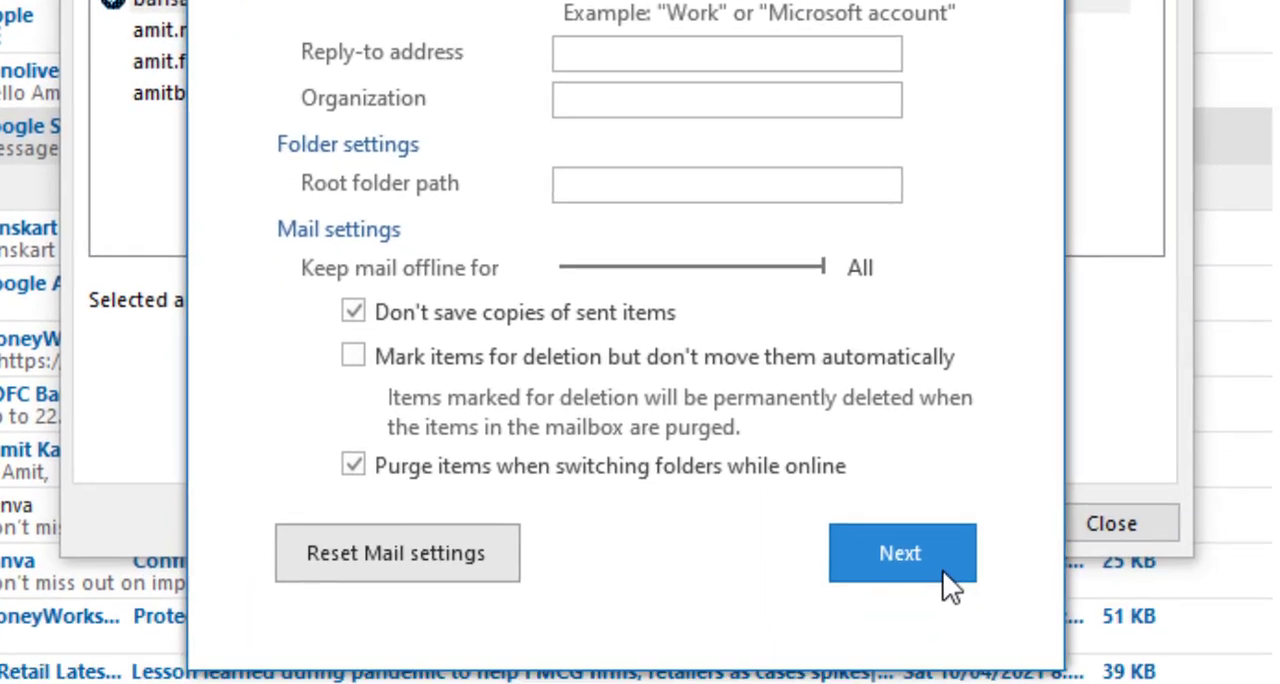
# Submit the updated IMAP settings, finish, and close Account Settings
pyautogui.click(900, 553)
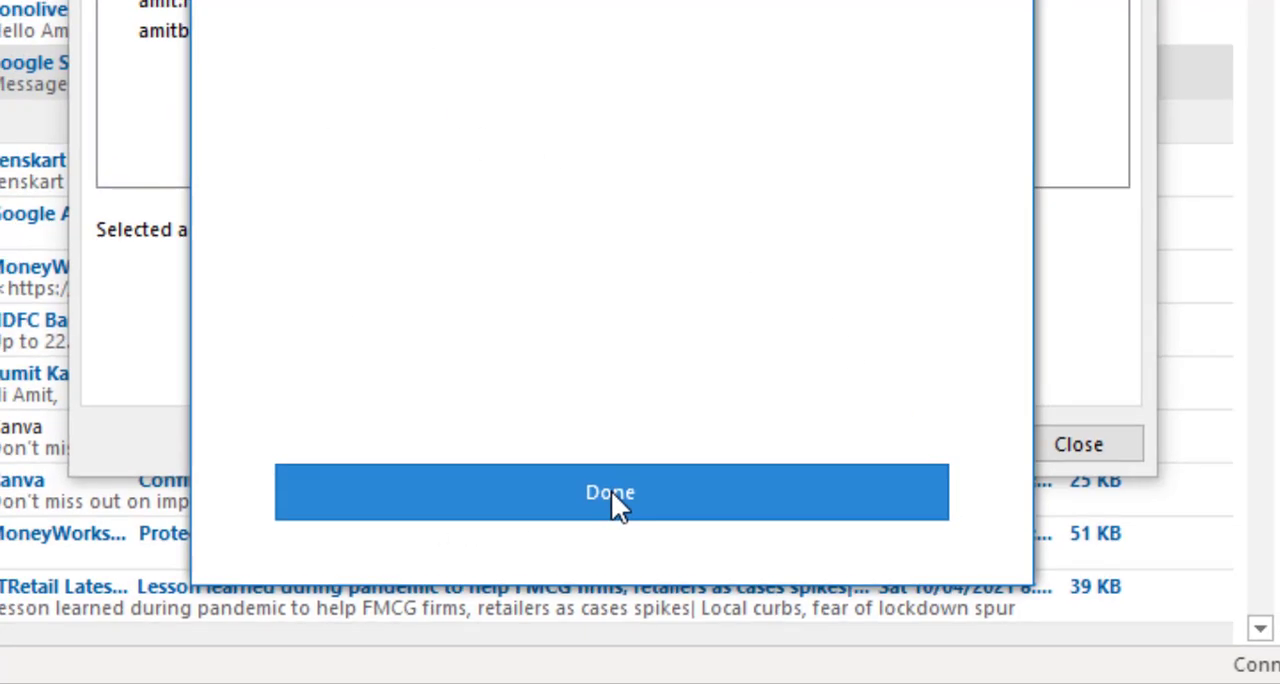
pyautogui.click(611, 492)
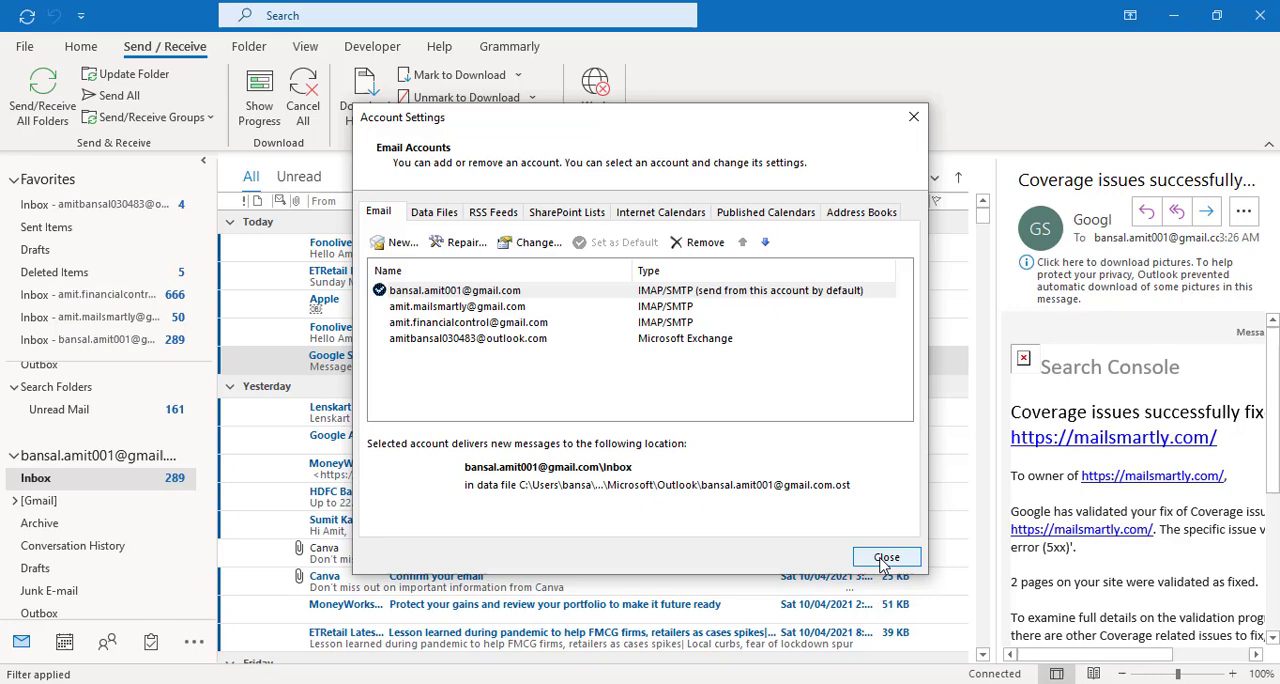
pyautogui.click(886, 557)
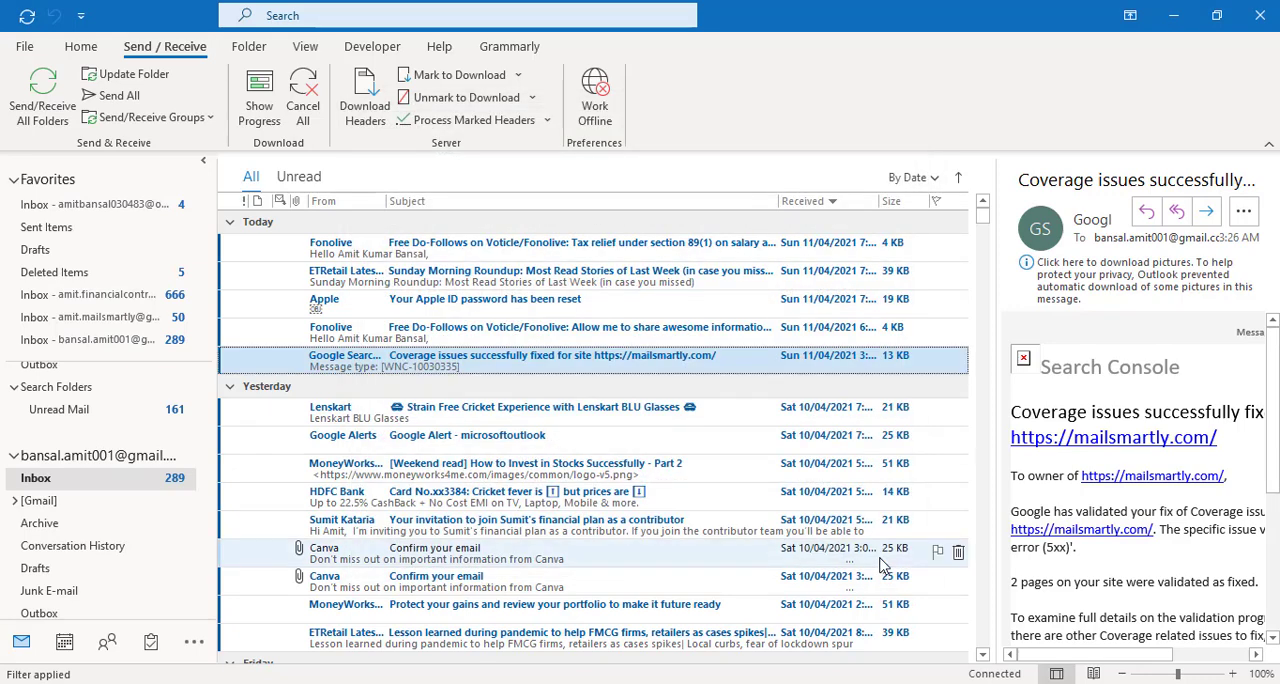